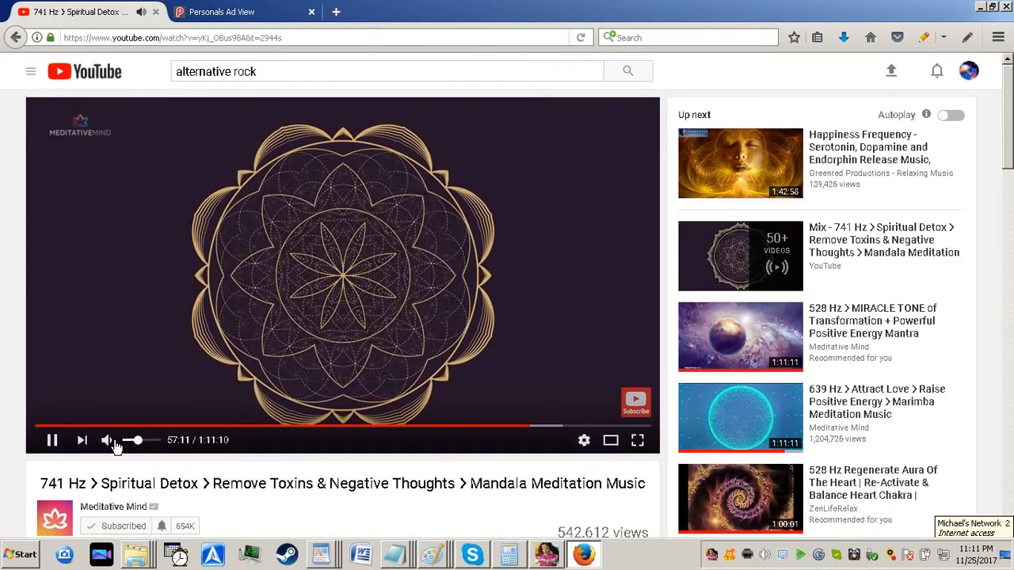
# Switch to the Personals Ad View page and scroll down through the ad's pictures and details
pyautogui.click(237, 11)
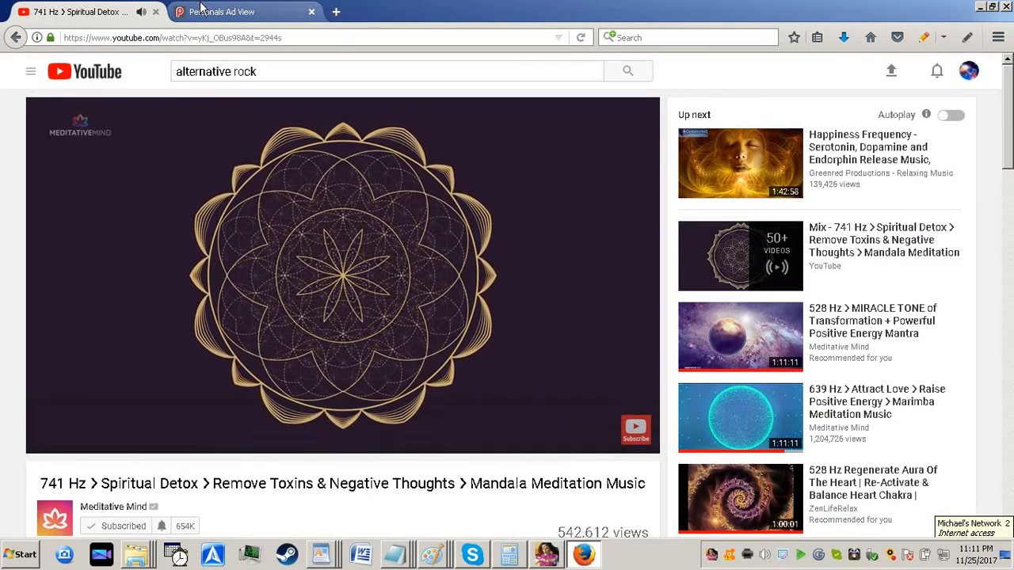
pyautogui.click(246, 11)
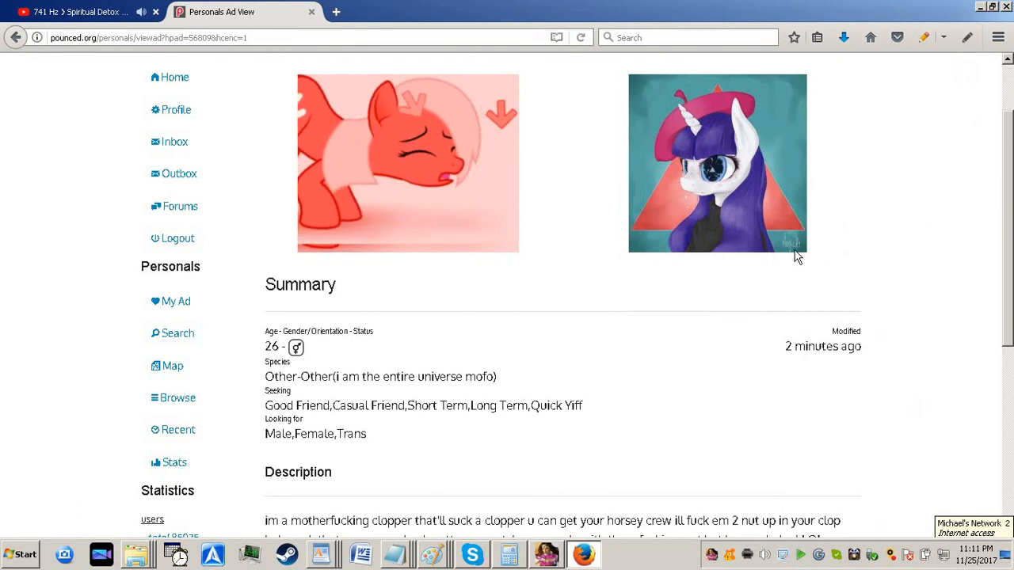
pyautogui.scroll(-3)
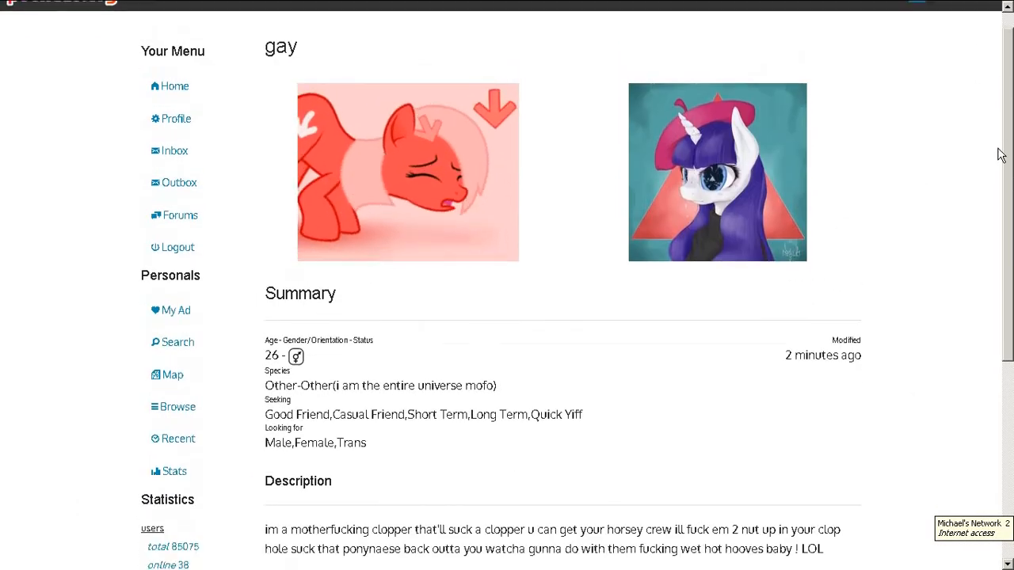
pyautogui.scroll(-3)
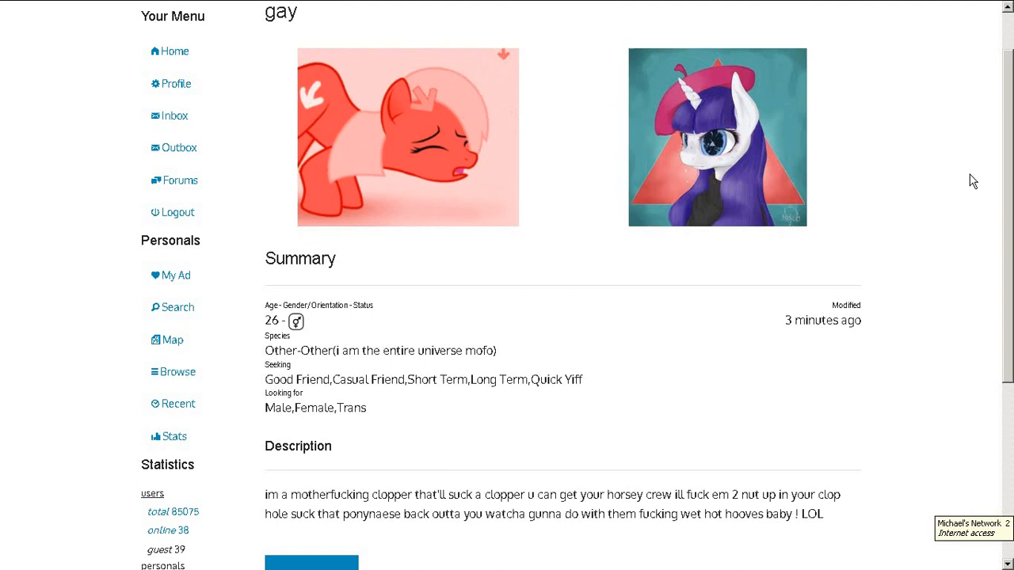
pyautogui.scroll(-3)
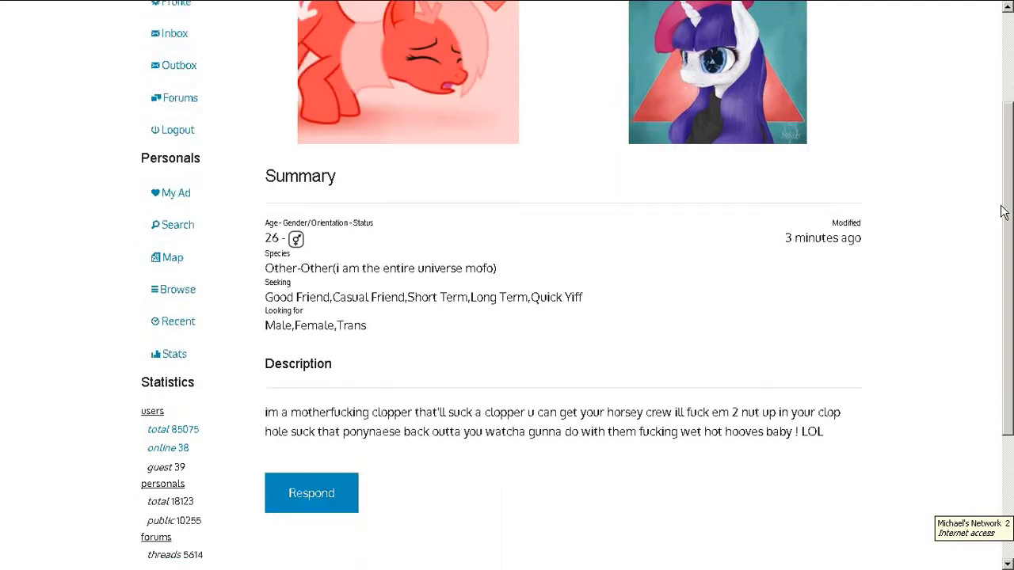
pyautogui.scroll(-3)
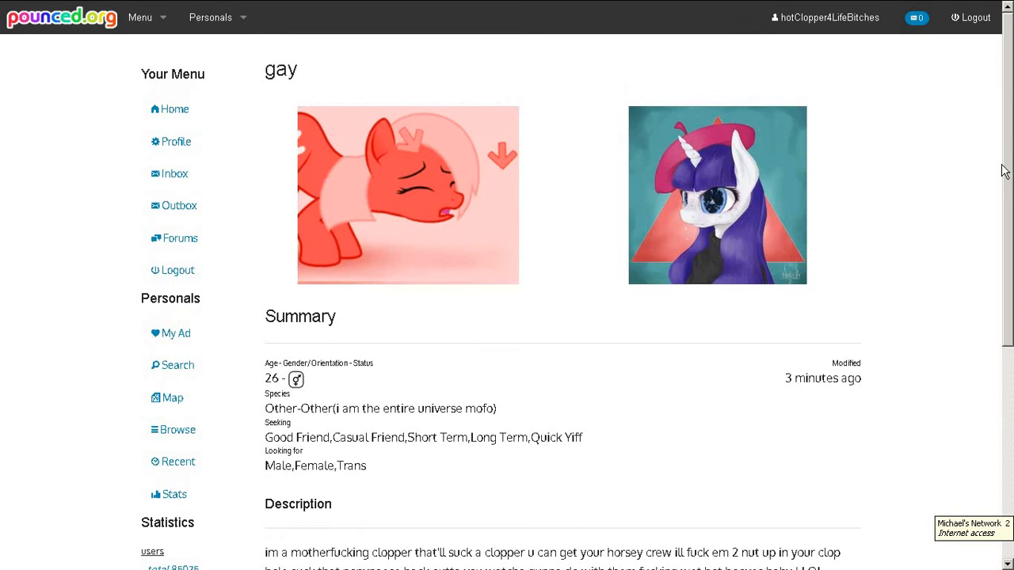
pyautogui.scroll(-3)
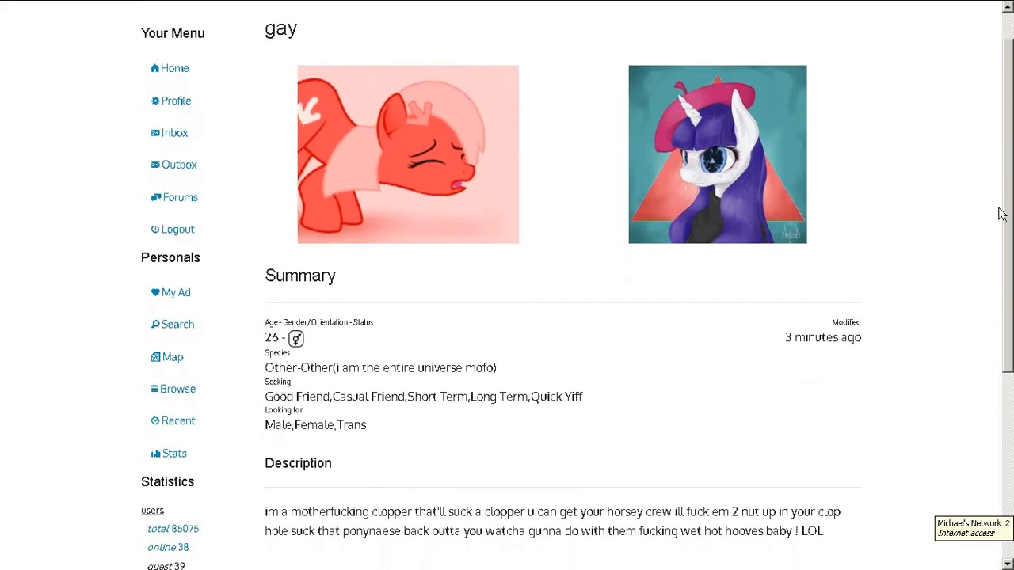
pyautogui.scroll(-3)
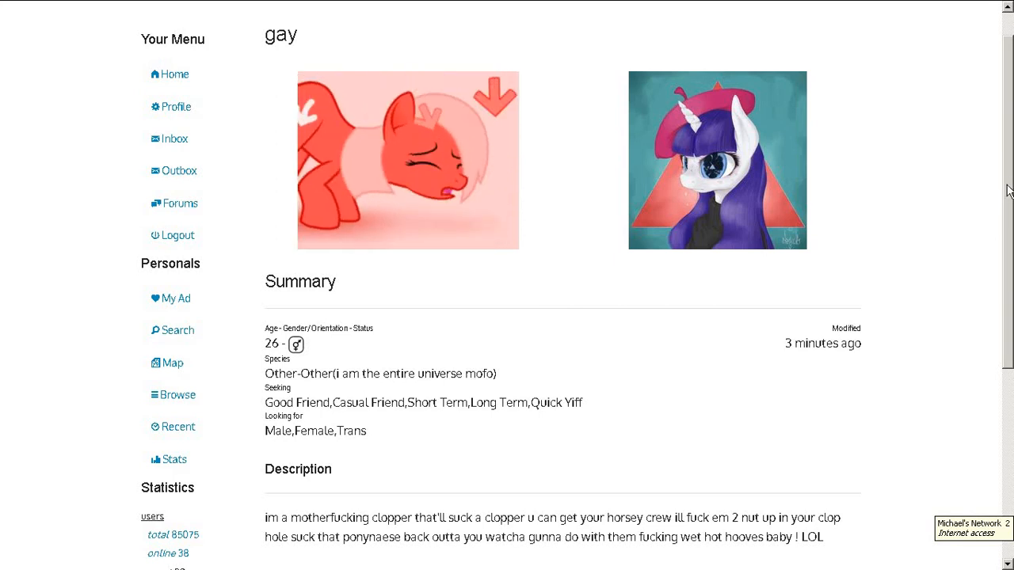
pyautogui.scroll(-3)
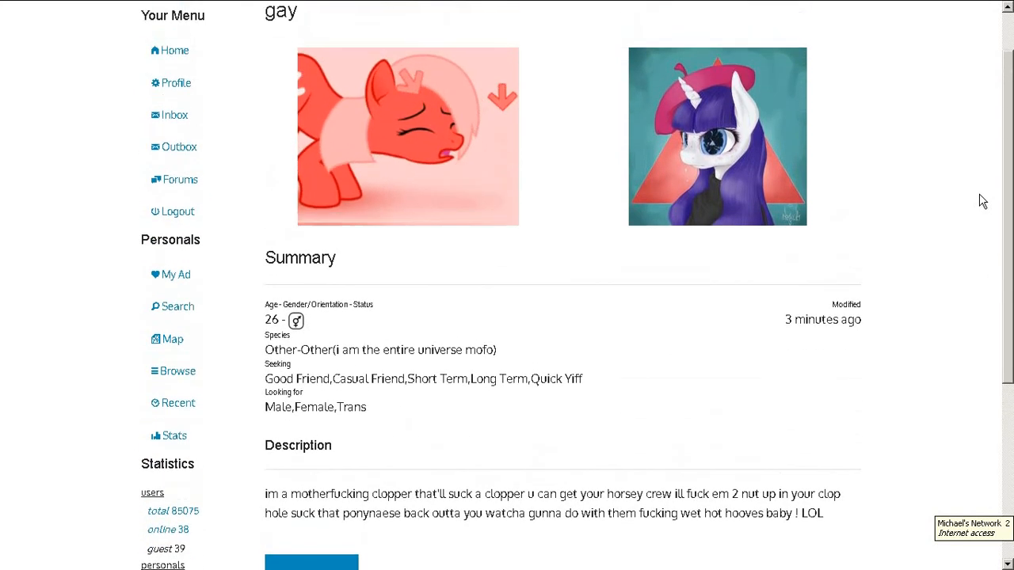
pyautogui.scroll(-3)
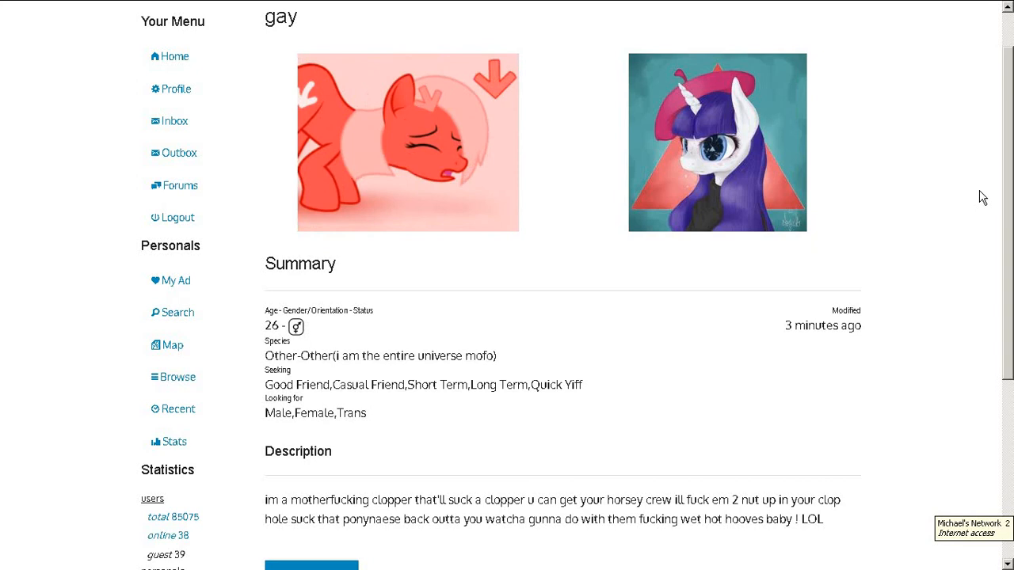
pyautogui.moveTo(891, 136)
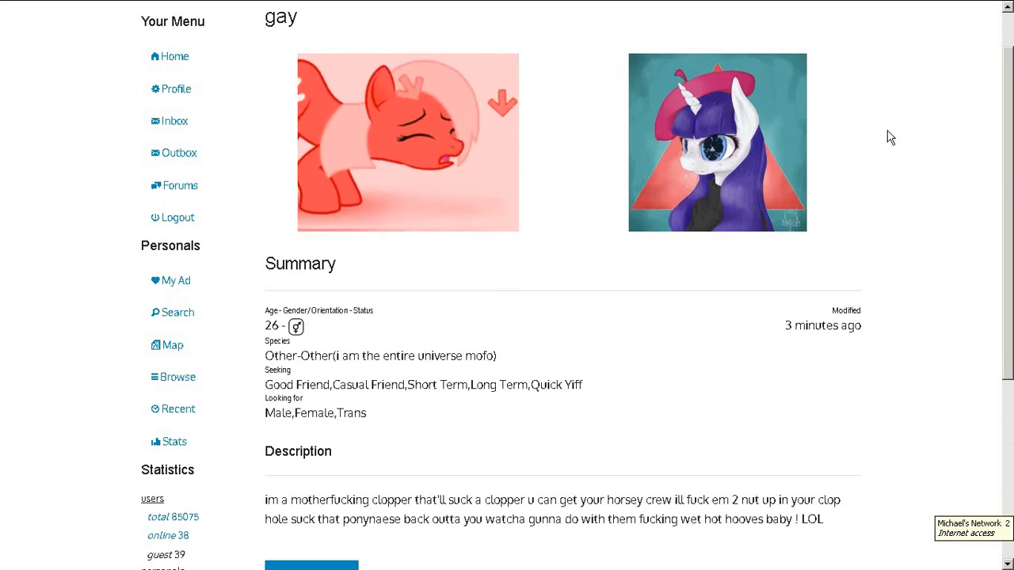